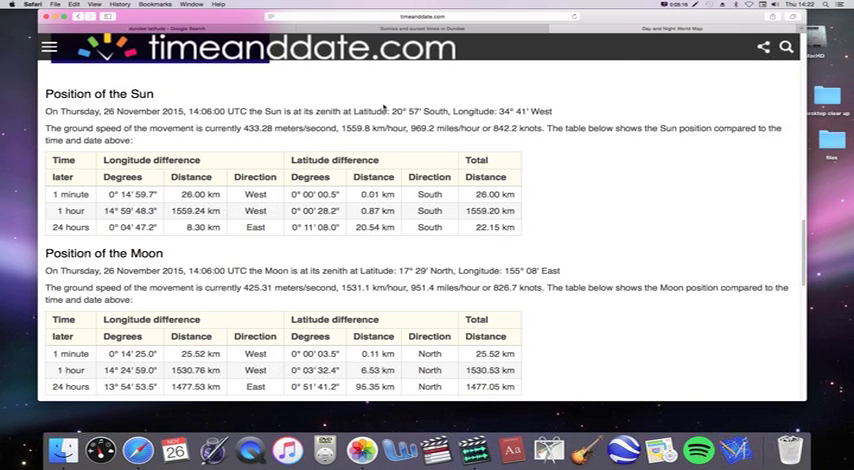
mouse_move(432, 122)
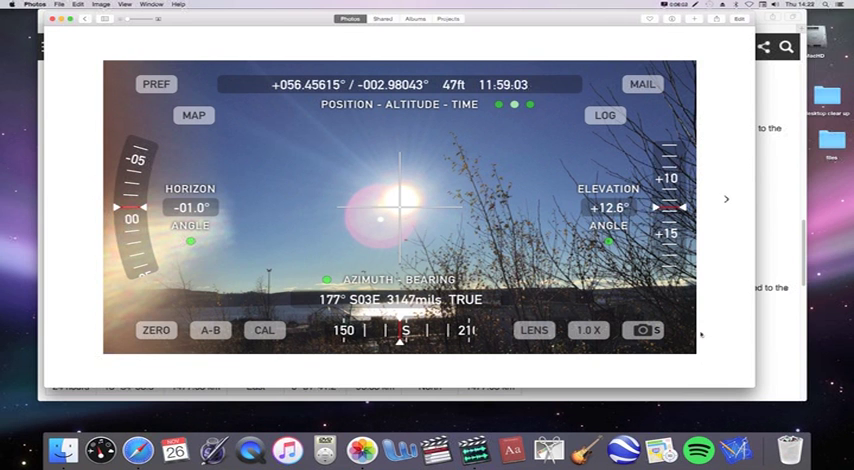
mouse_move(405, 213)
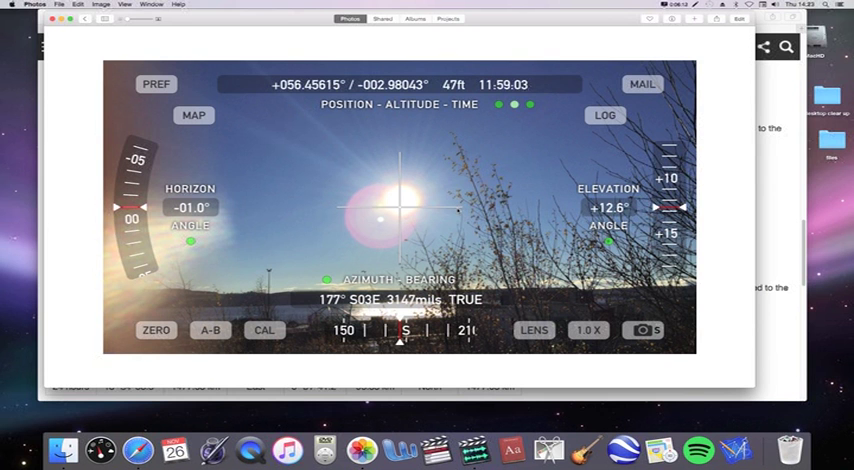
mouse_move(456, 210)
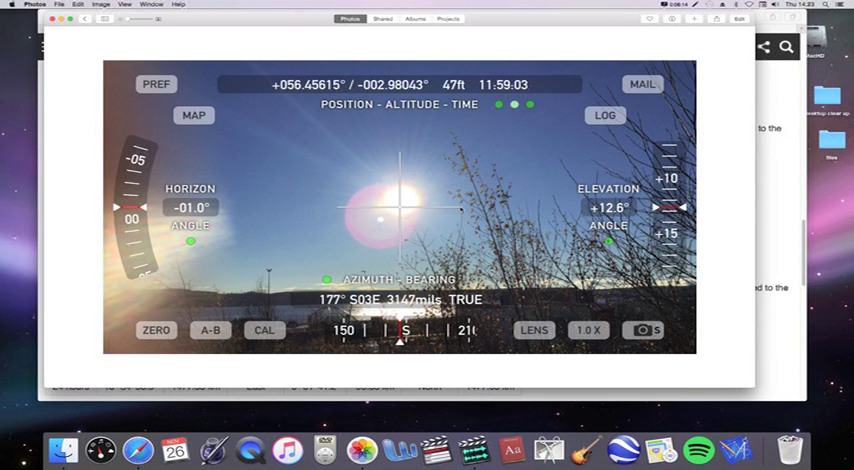